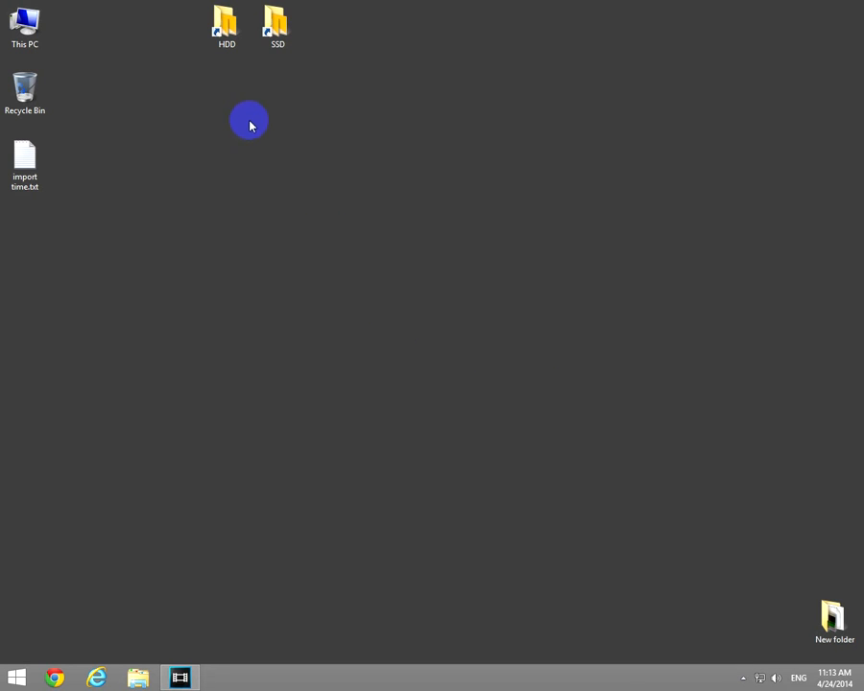
# Open the HDD and SSD folders side by side and select the five HDD bandicam videos.
pyautogui.doubleClick(227, 26)
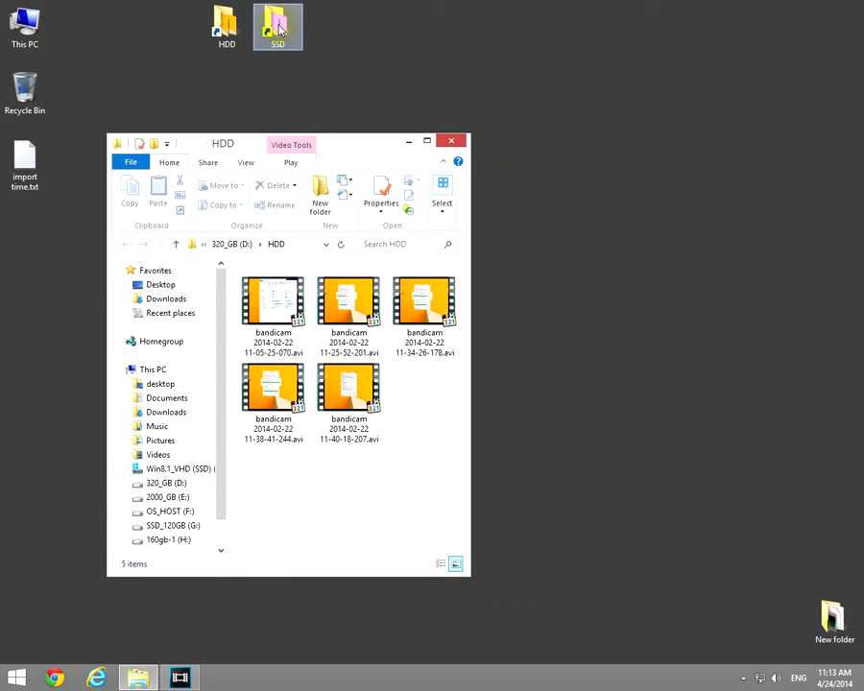
pyautogui.doubleClick(278, 21)
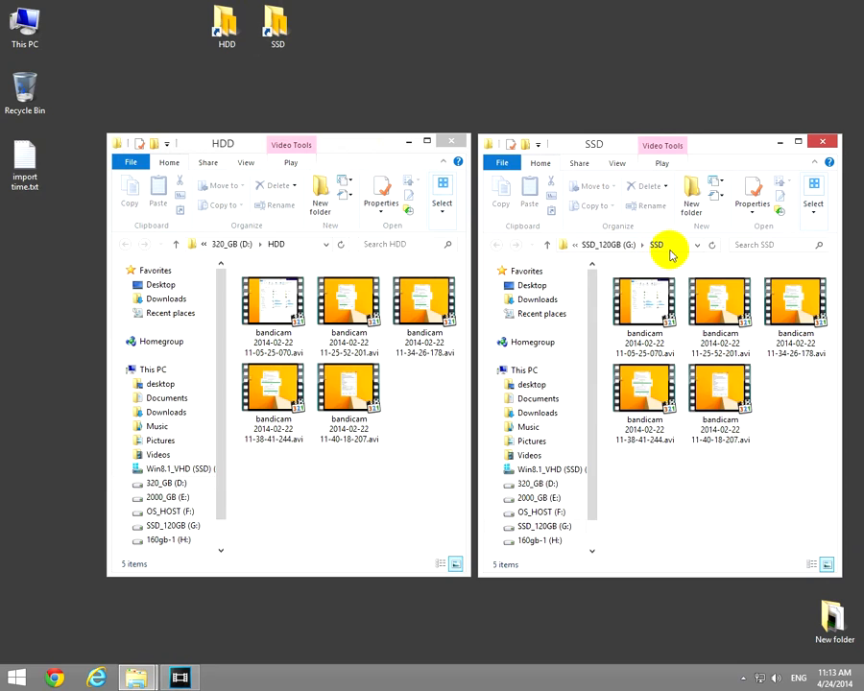
pyautogui.click(721, 399)
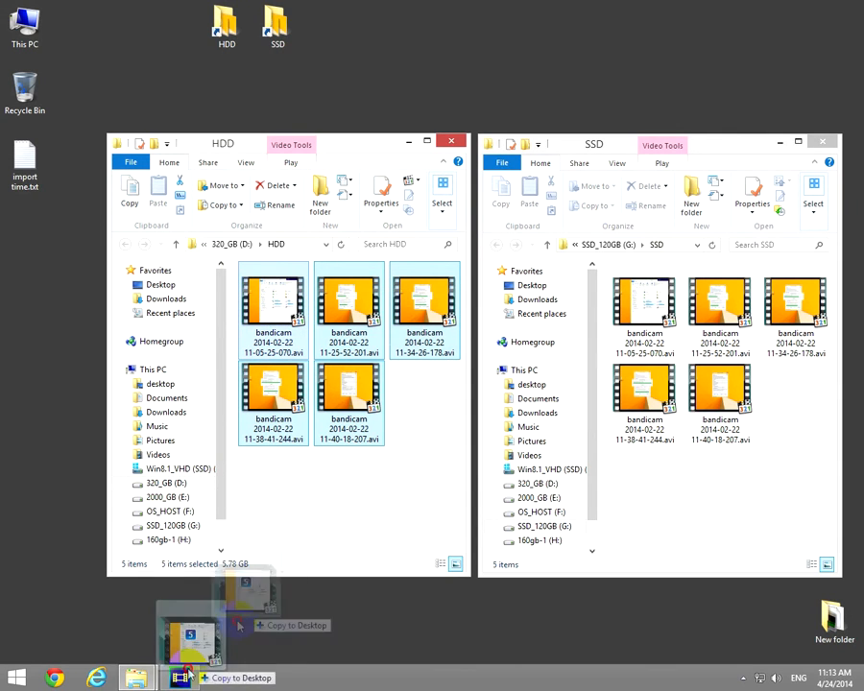
# Drop the five HDD clips into Vegas Pro and note the 00:01:16 import completion time.
pyautogui.click(180, 678)
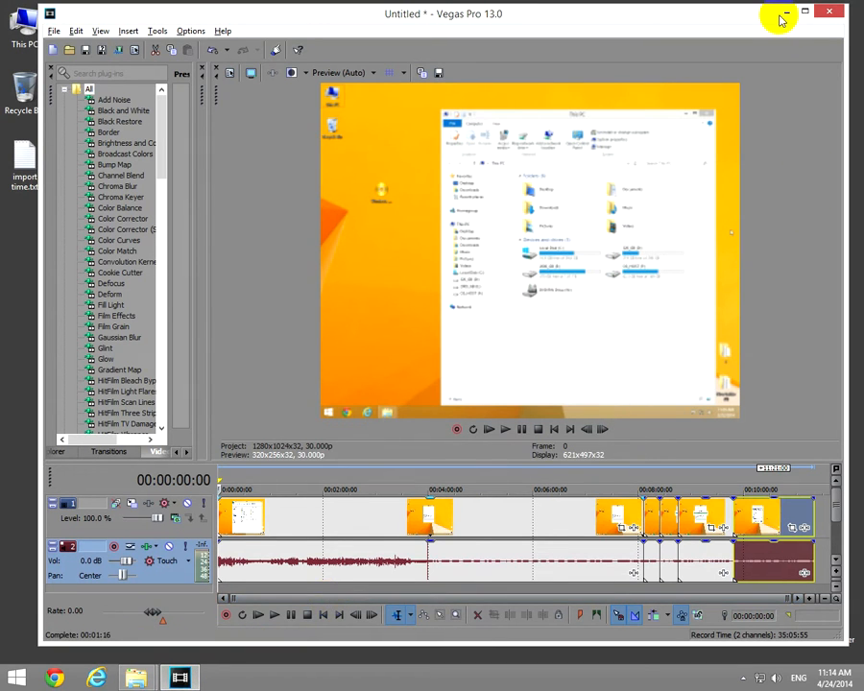
# Fill the note's HDD line with 1 min 17 sec = 77 sec.
pyautogui.click(780, 12)
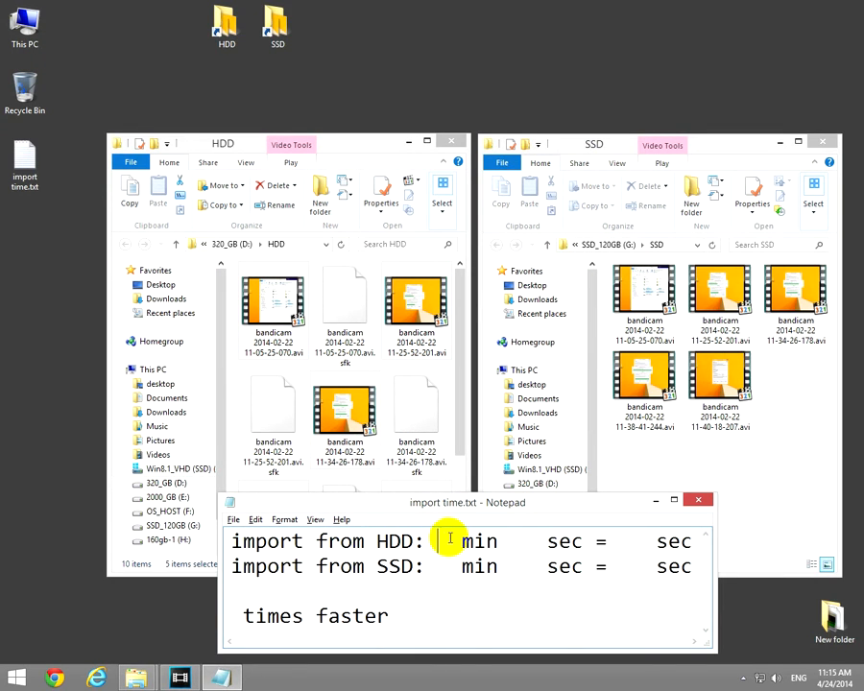
pyautogui.write('1')
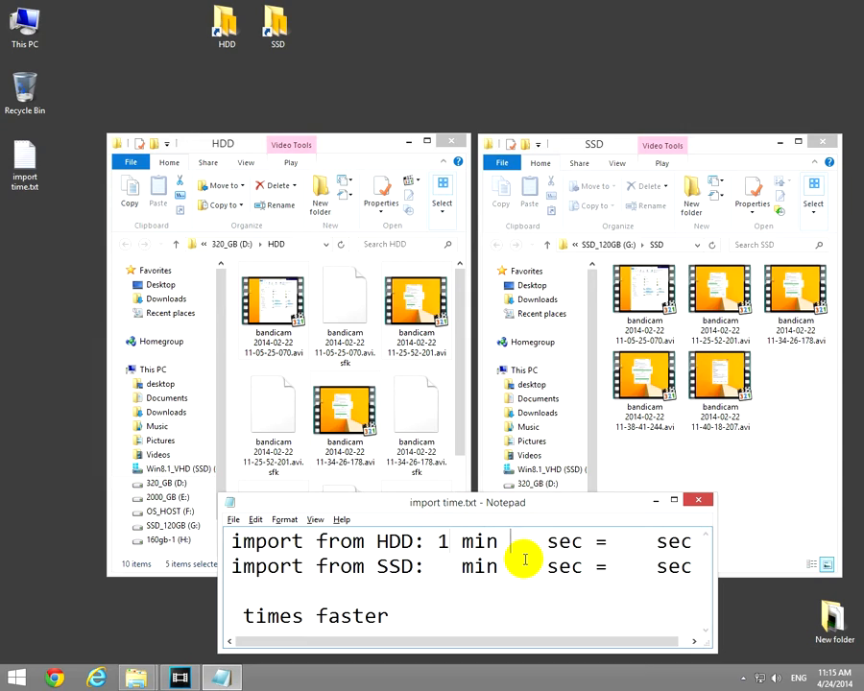
pyautogui.write('17')
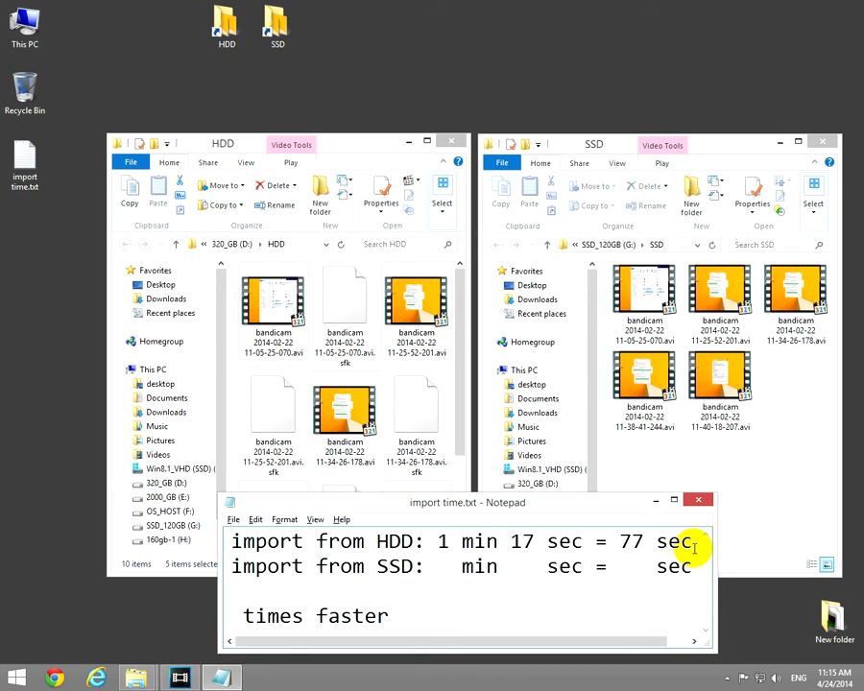
pyautogui.moveTo(698, 501)
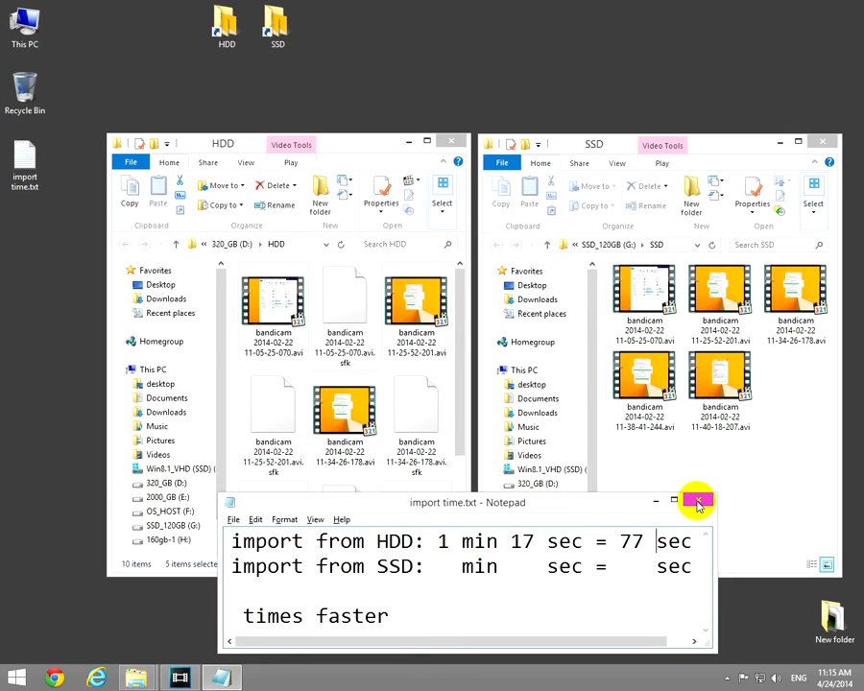
# Close the note, delete the HDD folder's .sfk files, and close both Explorer windows.
pyautogui.click(697, 502)
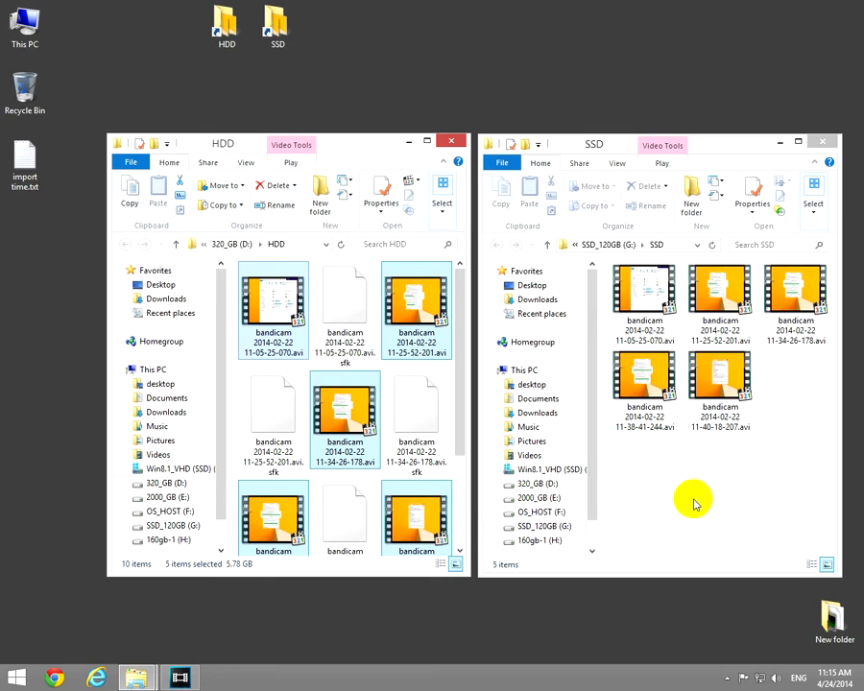
pyautogui.click(417, 418)
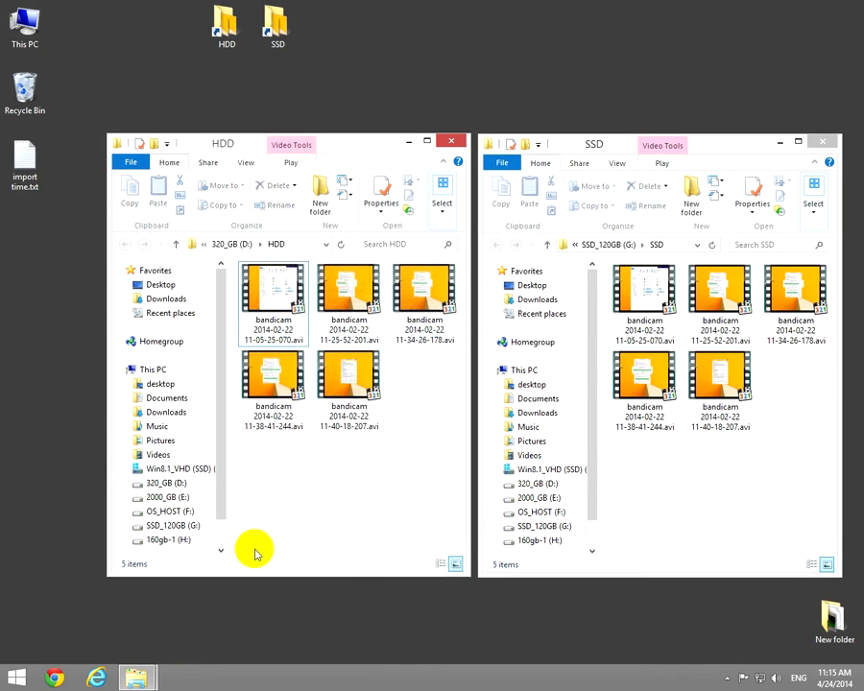
pyautogui.rightClick(15, 678)
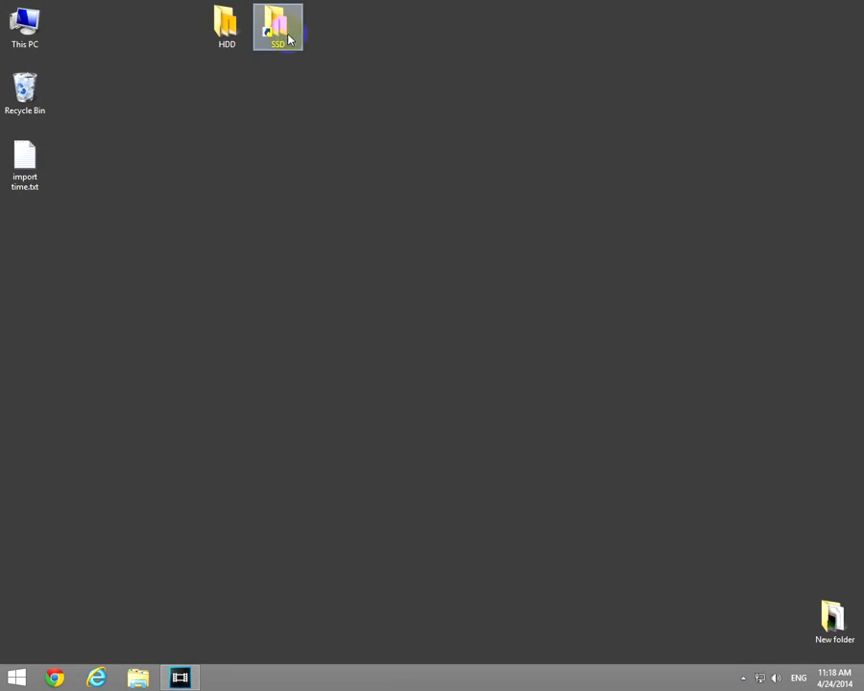
# Reopen the SSD folder and drag its five selected videos to Vegas Pro.
pyautogui.doubleClick(278, 26)
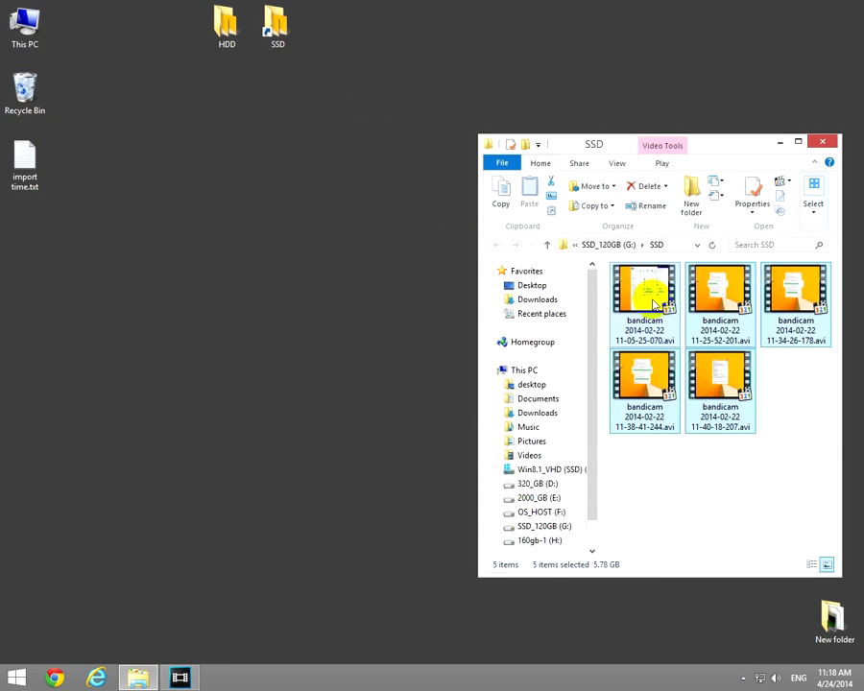
pyautogui.click(180, 679)
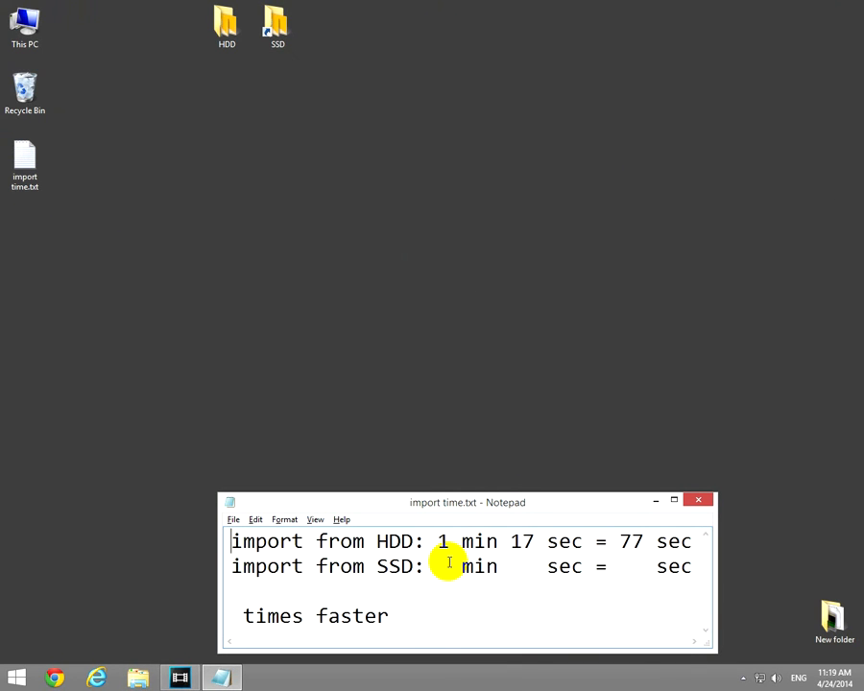
# Fill the note's SSD line with 0 min 6 sec = 6 sec.
pyautogui.write('0')
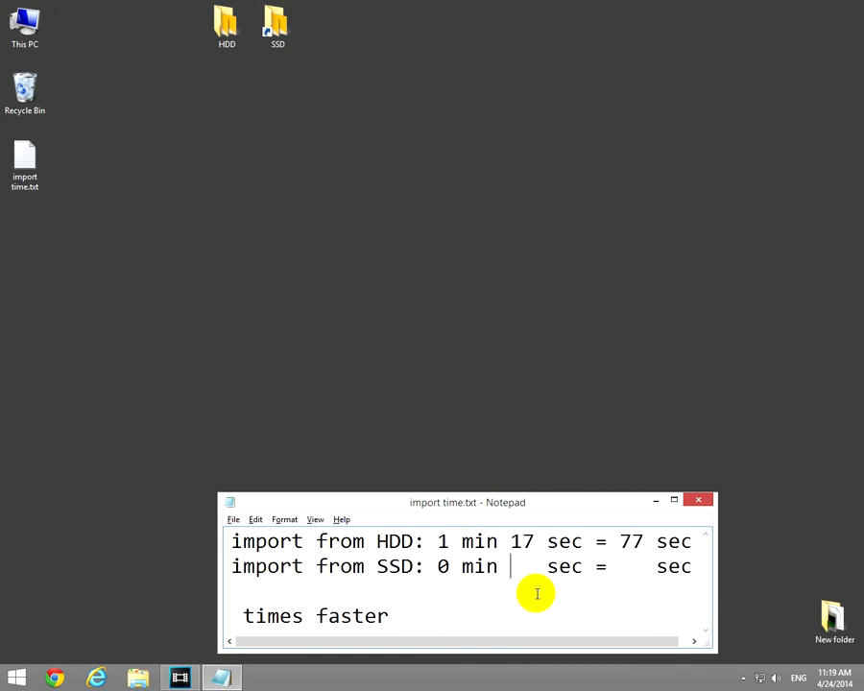
pyautogui.write('6')
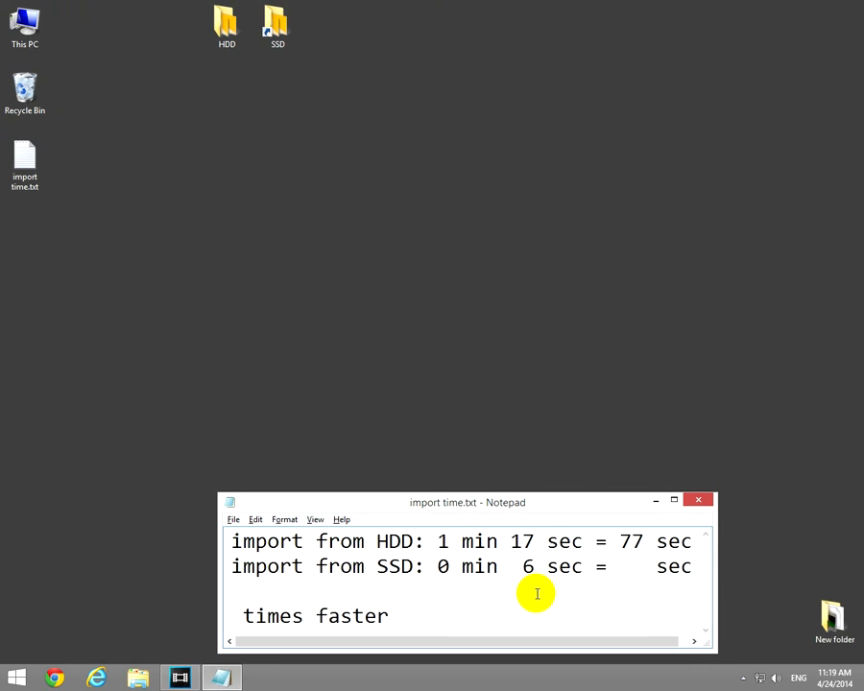
pyautogui.write('6')
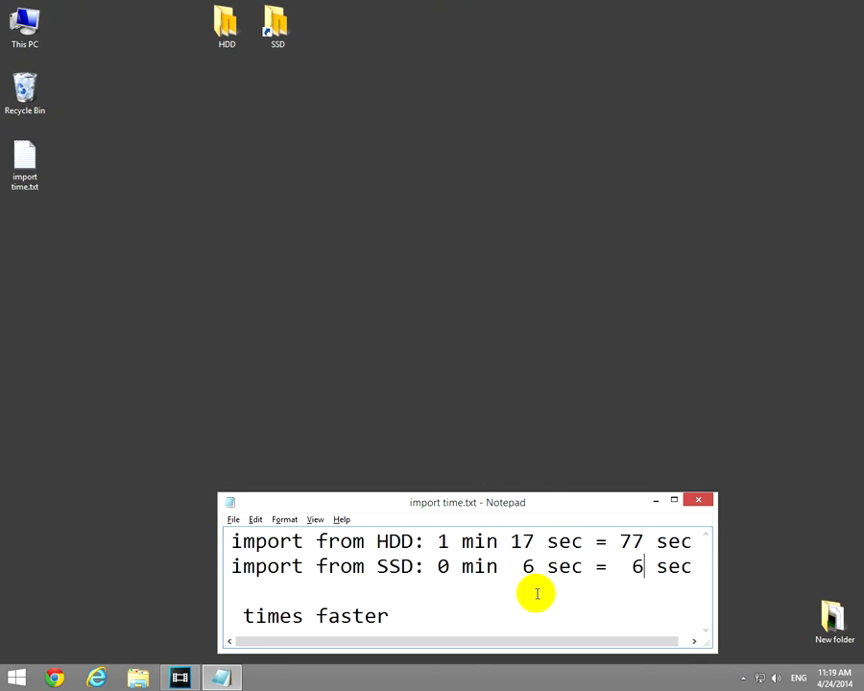
pyautogui.click(264, 678)
pyautogui.write('77 /')
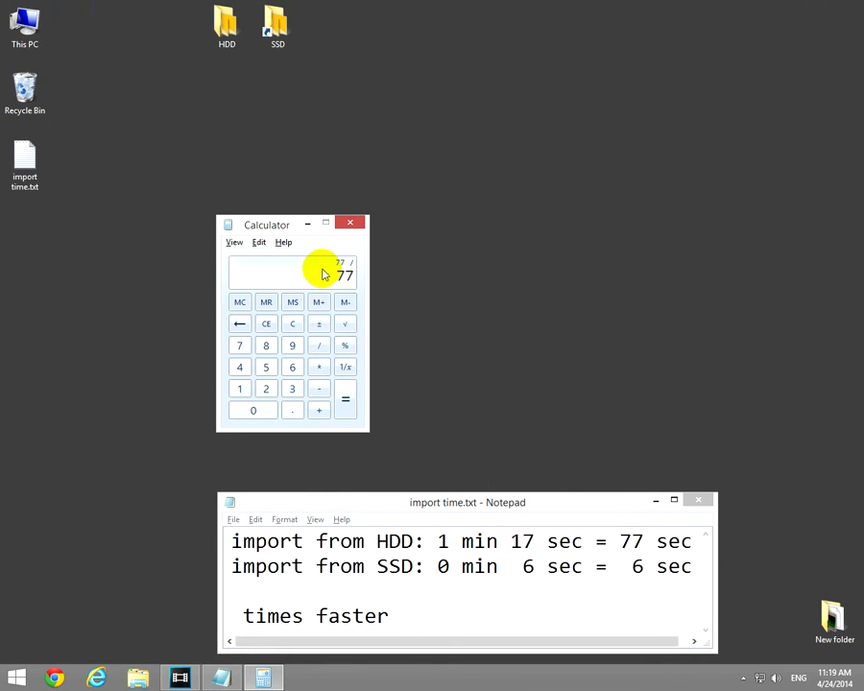
# Divide 77 by 6 (≈12.83) and finish the note: 'SSD is 12.8 times faster !!!'.
pyautogui.click(345, 399)
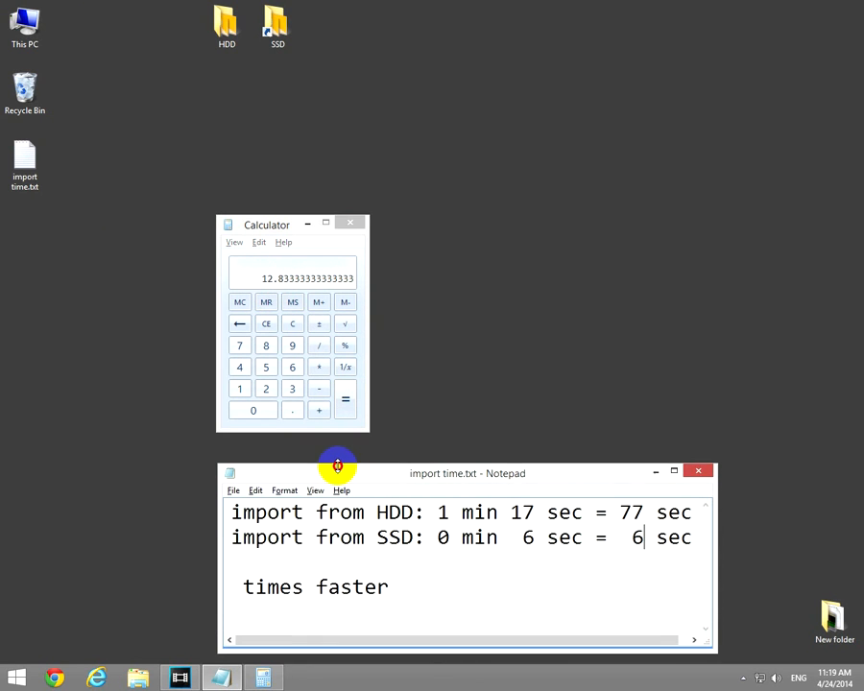
pyautogui.write('12.8')
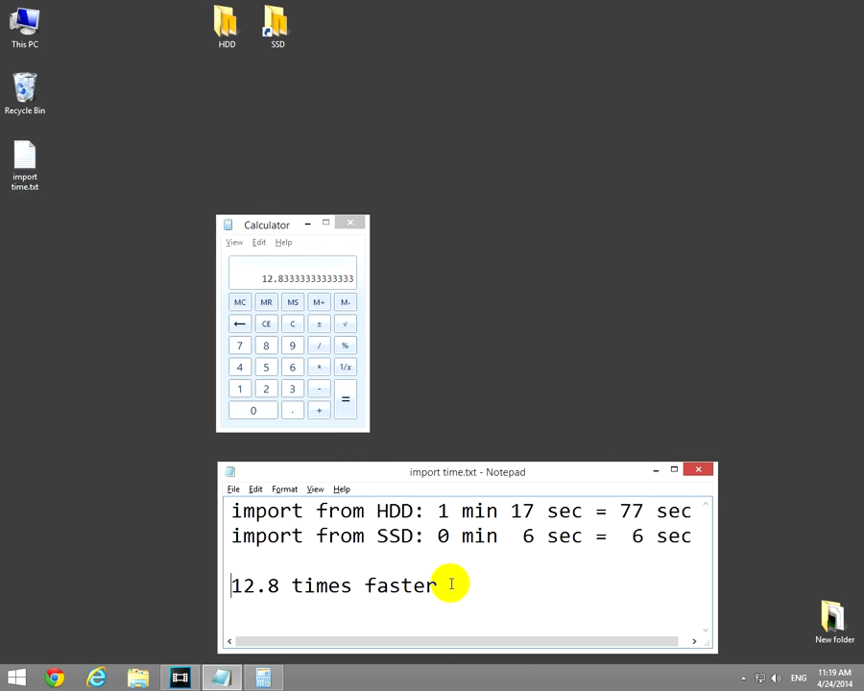
pyautogui.write('SS')
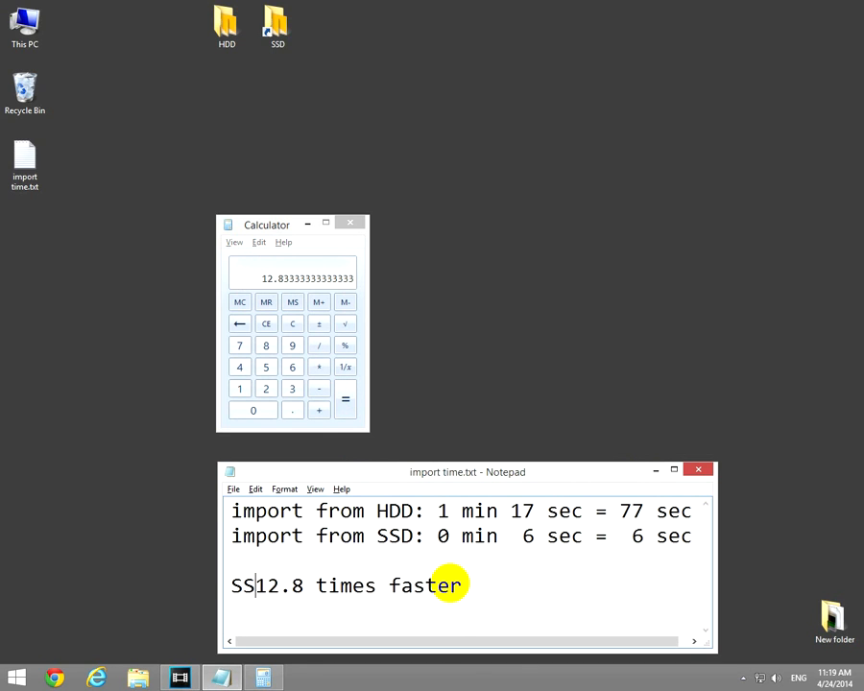
pyautogui.write('D is')
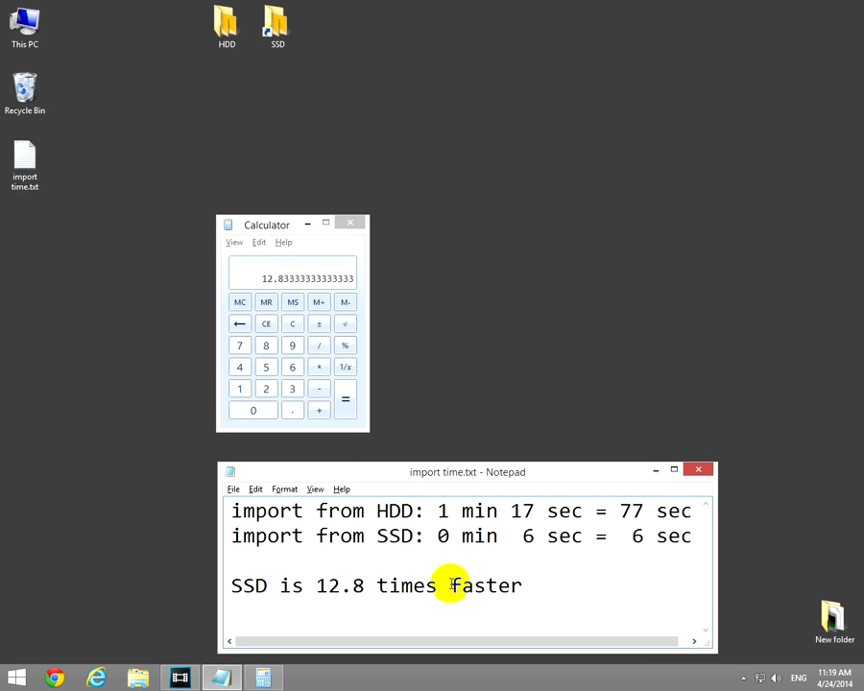
pyautogui.write('!!!')
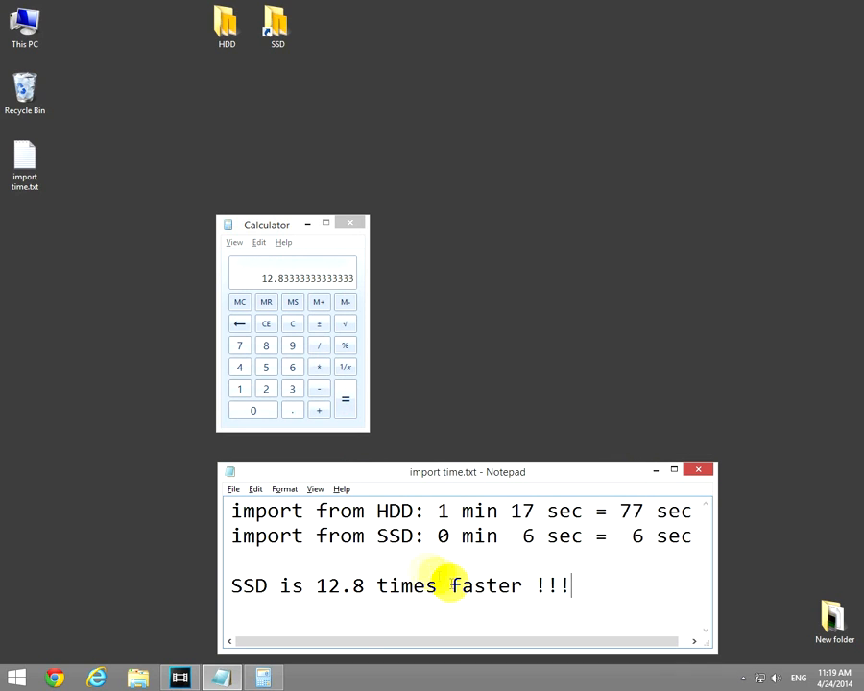